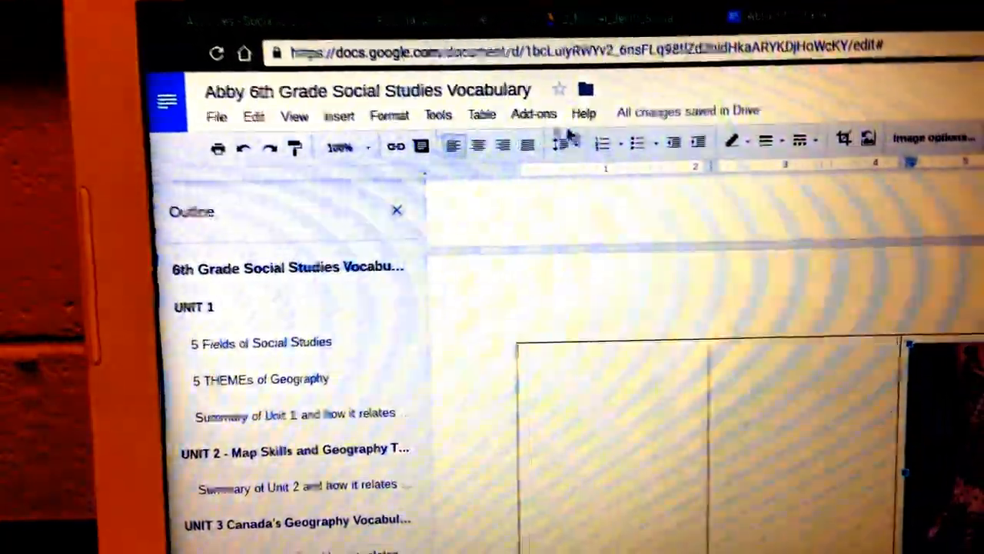
- Browse the Tools and Format menus, then move to the Insert menu for adding content
{"action": "left_click", "coordinate": [425, 126]}
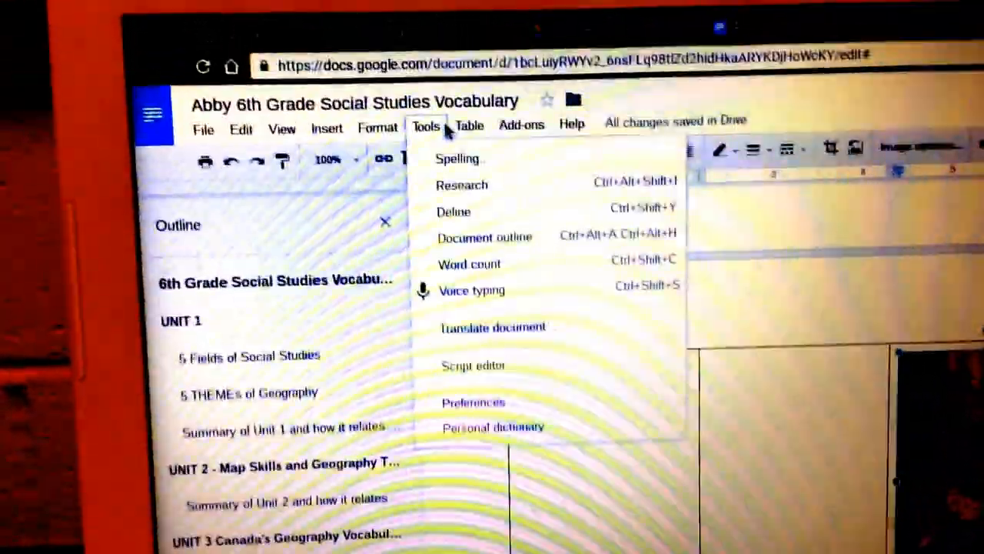
{"action": "left_click", "coordinate": [430, 138]}
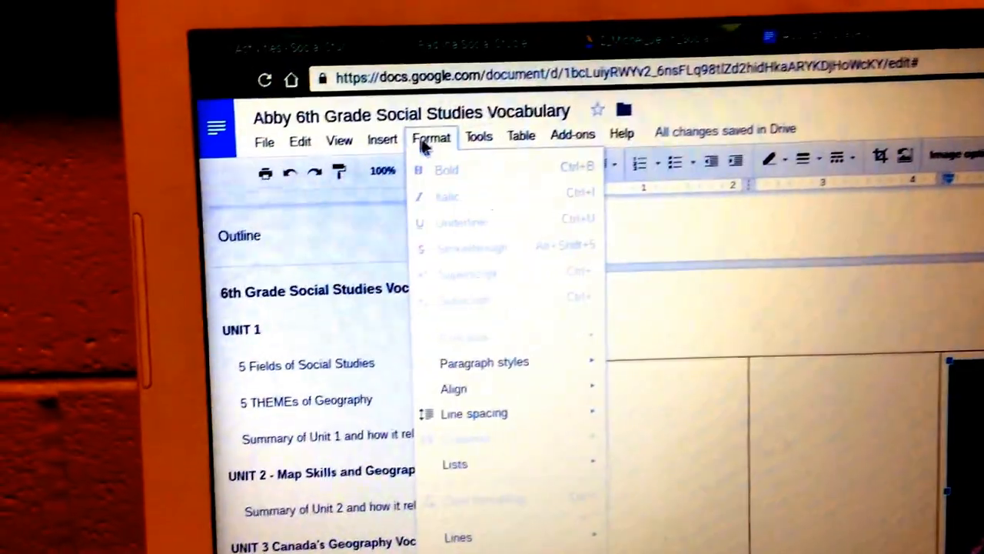
{"action": "left_click", "coordinate": [425, 167]}
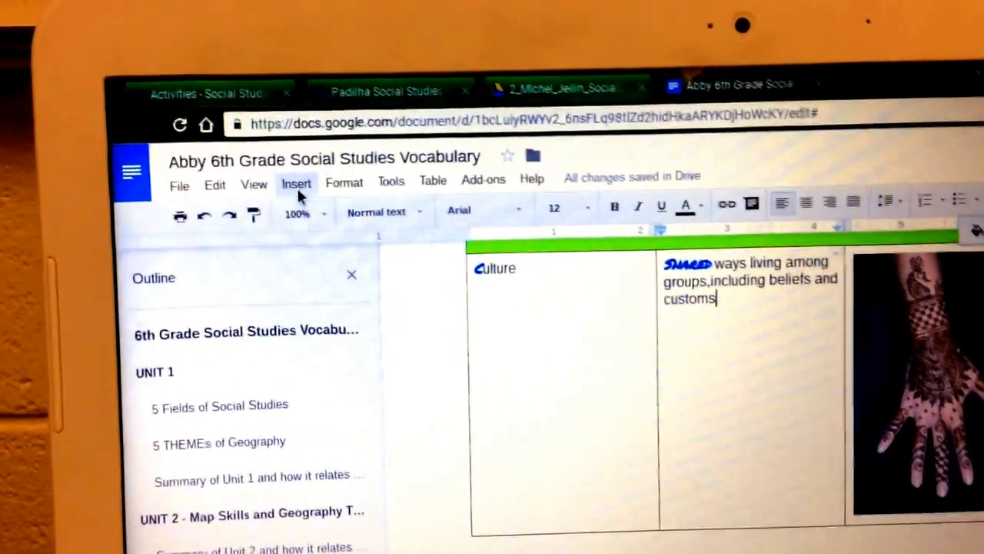
{"action": "left_click", "coordinate": [296, 185]}
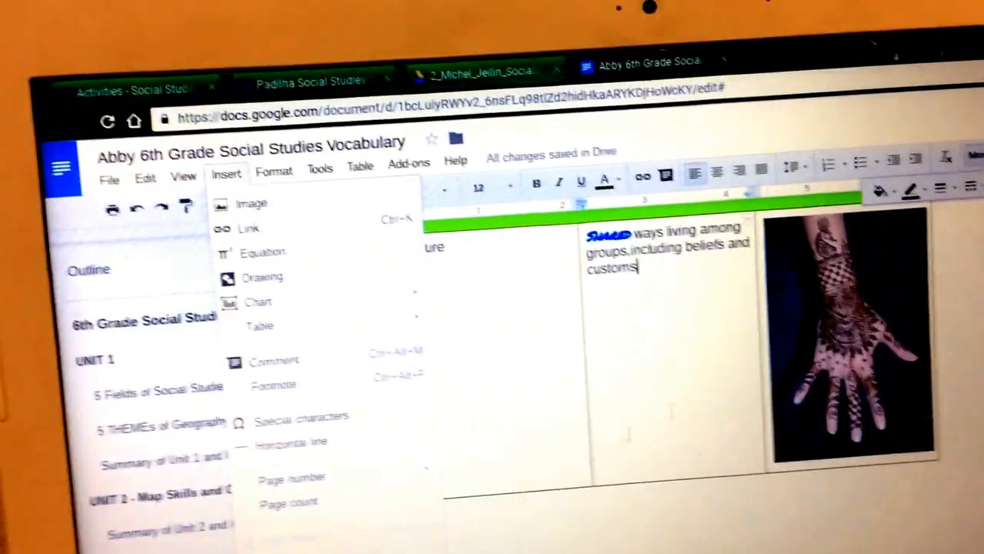
- Run a Research panel search for 'culture' to show web results beside the document
{"action": "left_click", "coordinate": [320, 162]}
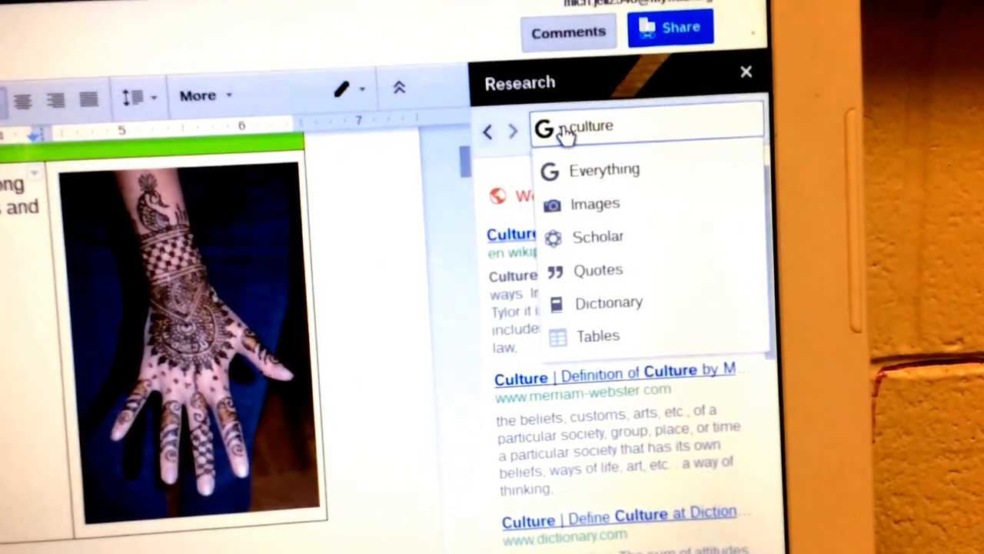
- Refine the culture search and place the 'What Is Culture?' infographic in the Culture row
{"action": "left_click", "coordinate": [594, 203]}
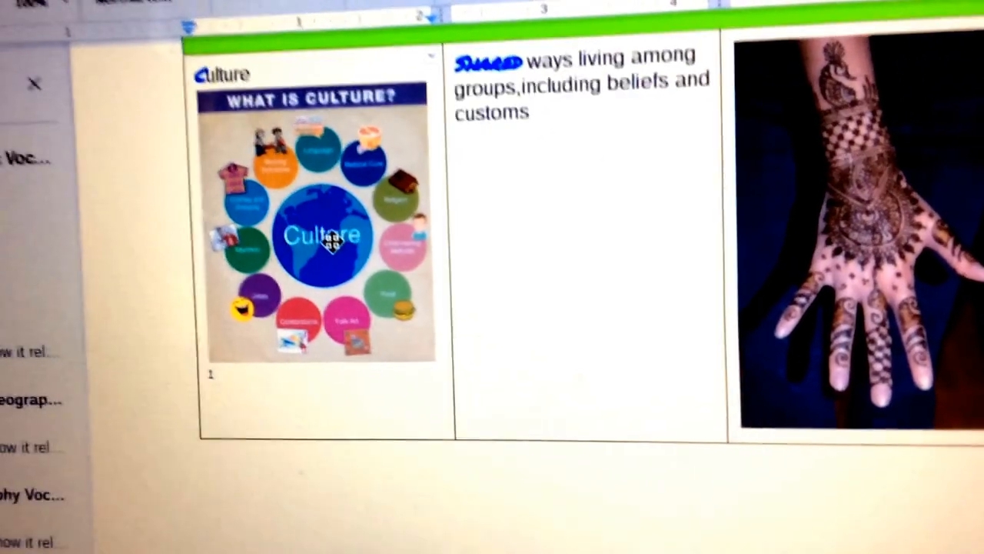
{"action": "left_click", "coordinate": [323, 231]}
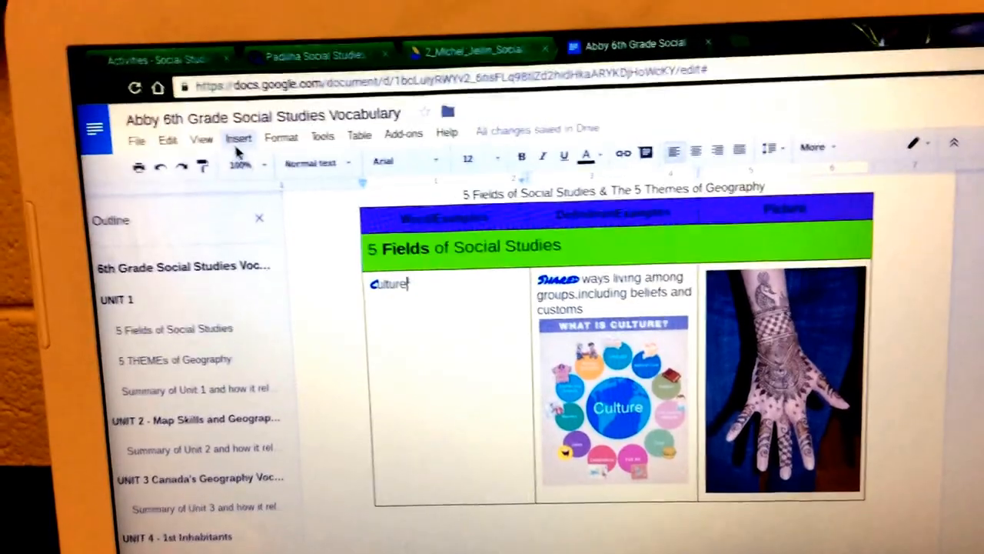
- Search Insert > Image for henna hand photos and scroll through the results
{"action": "left_click", "coordinate": [238, 153]}
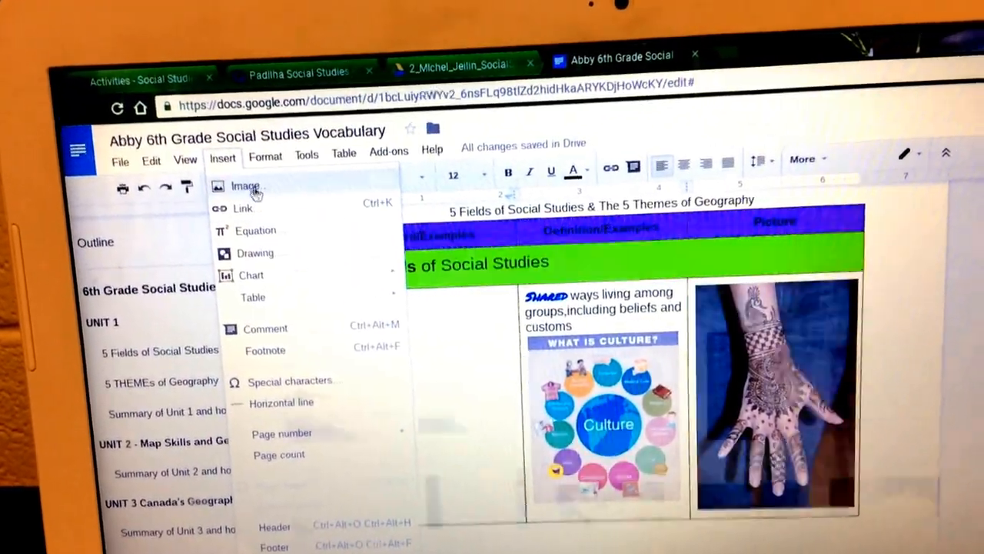
{"action": "left_click", "coordinate": [246, 186]}
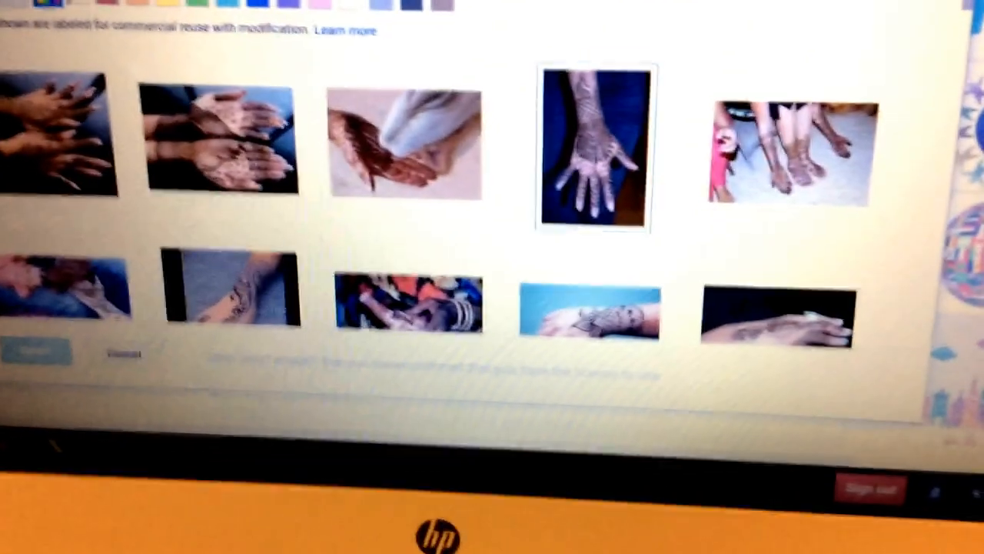
{"action": "scroll", "scroll_direction": "down", "scroll_amount": 3}
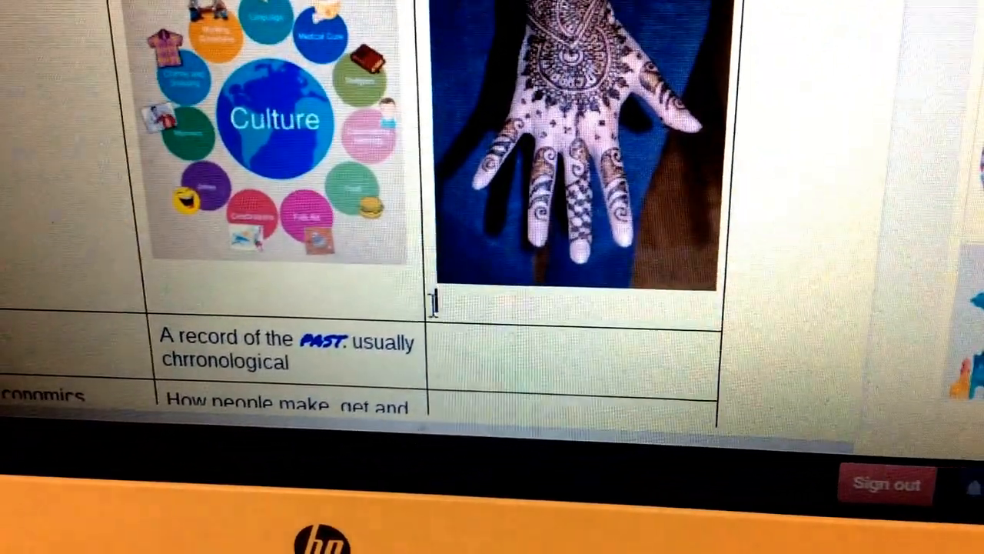
- Bring up the table's row and column options from a cell below the Culture row
{"action": "right_click", "coordinate": [569, 307]}
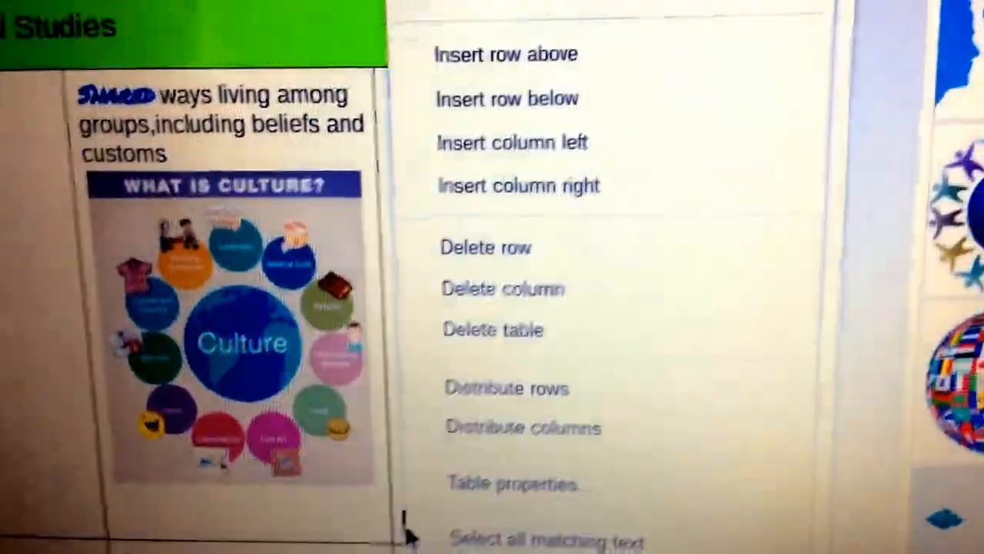